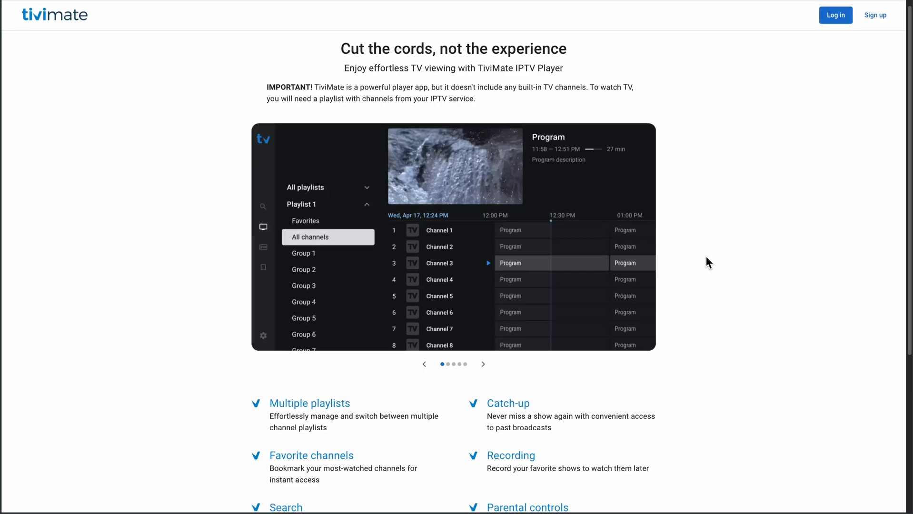
# Advance the TiviMate homepage screenshot carousel to the channel list with program schedule.
pyautogui.click(483, 364)
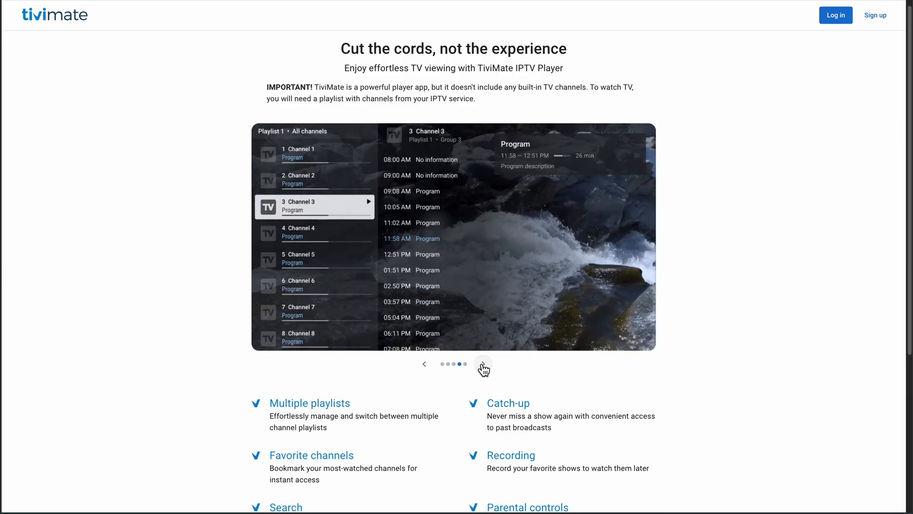
pyautogui.scroll(-3)
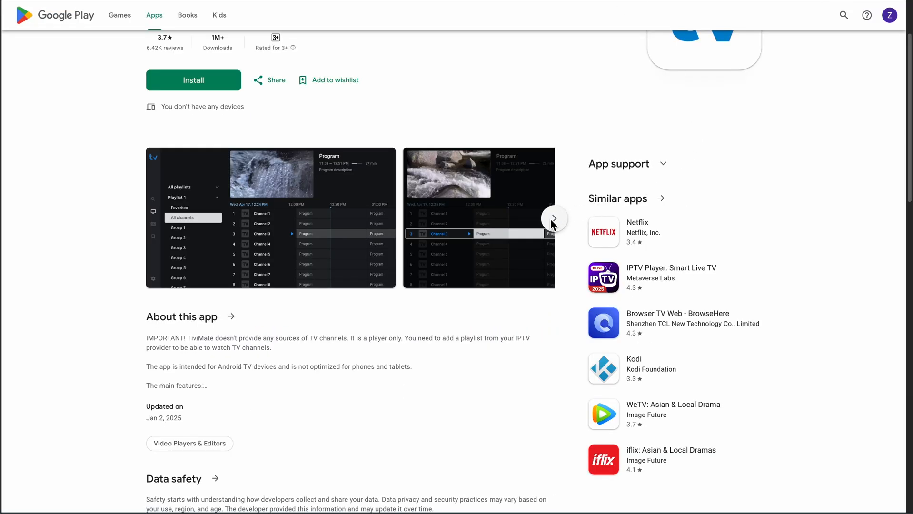
# Advance the TiviMate IPTV Player screenshot gallery so the live playback shot leads.
pyautogui.click(552, 219)
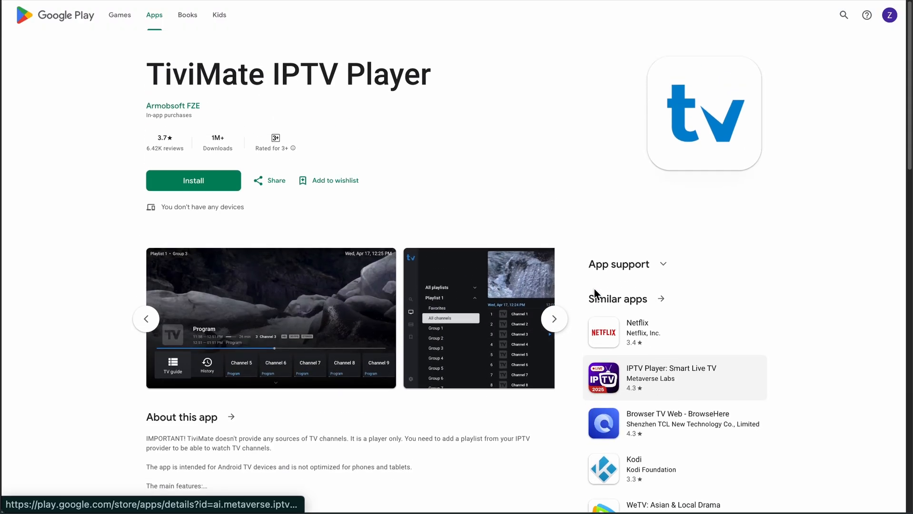
pyautogui.scroll(-3)
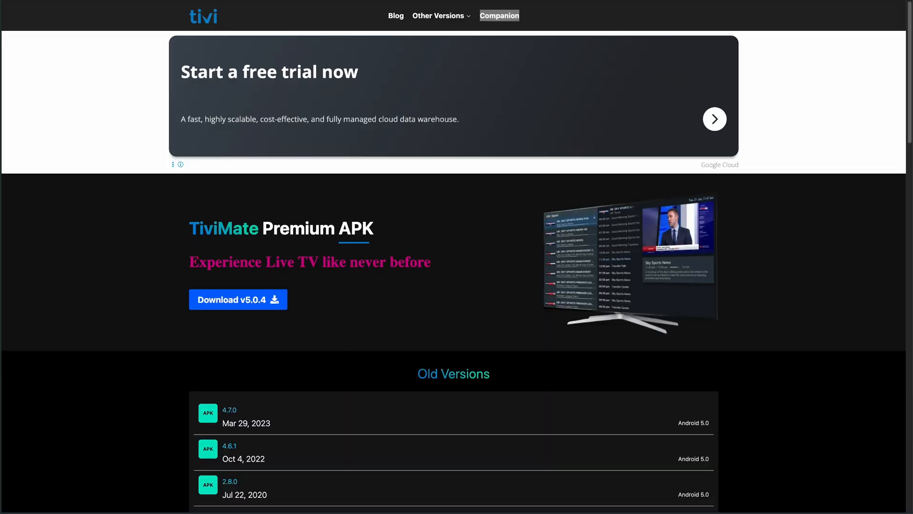
# Scroll the TiviMate Premium Cost article down to 'Step 1: ONLY Buy Through the Official Companion App'.
pyautogui.scroll(-3)
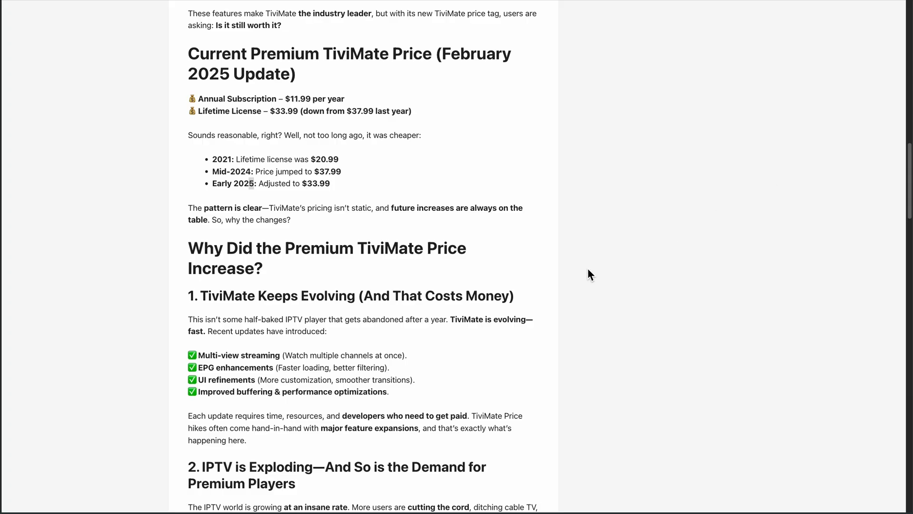
pyautogui.moveTo(608, 141)
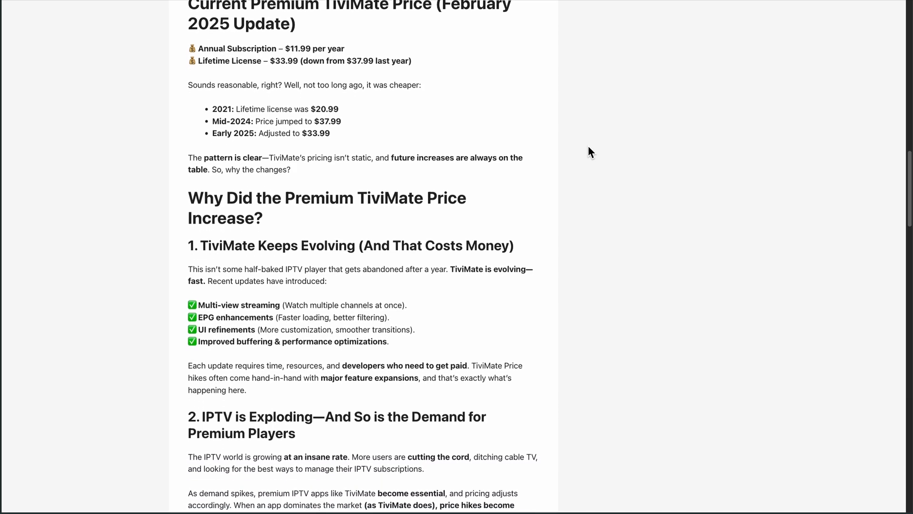
pyautogui.scroll(-3)
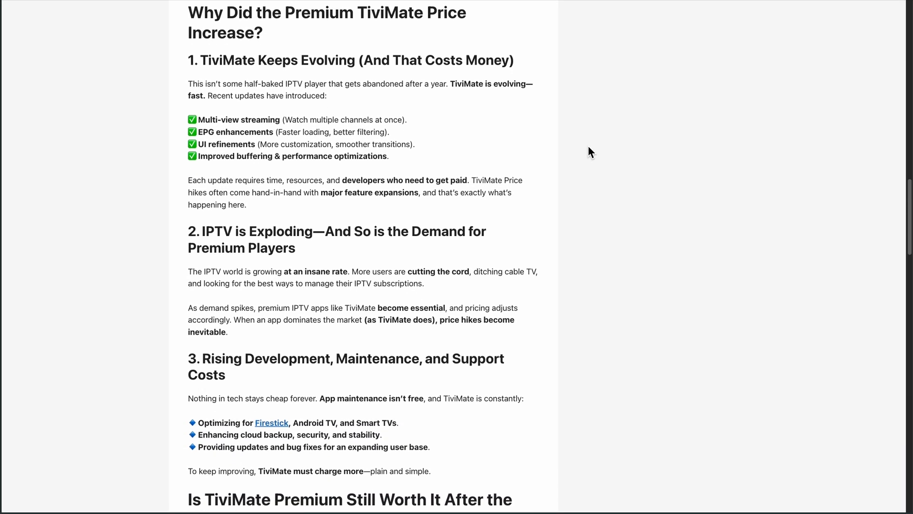
pyautogui.scroll(-3)
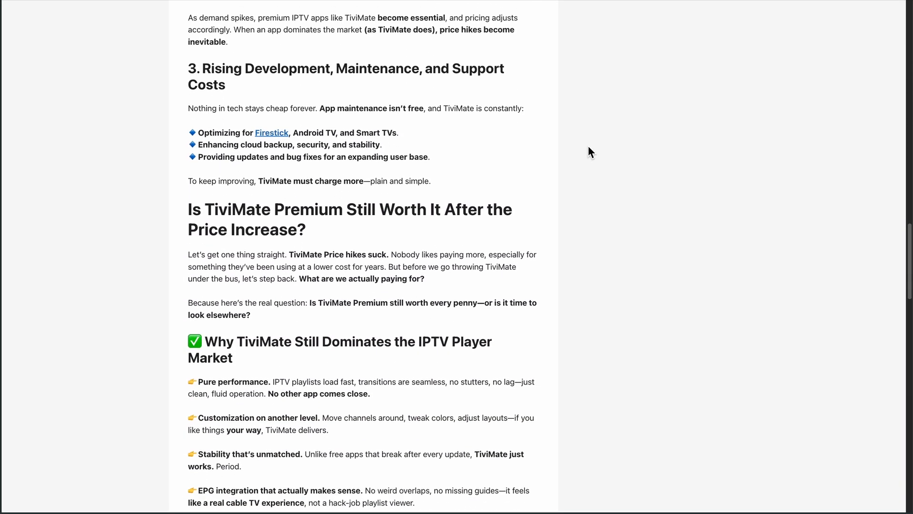
pyautogui.scroll(-3)
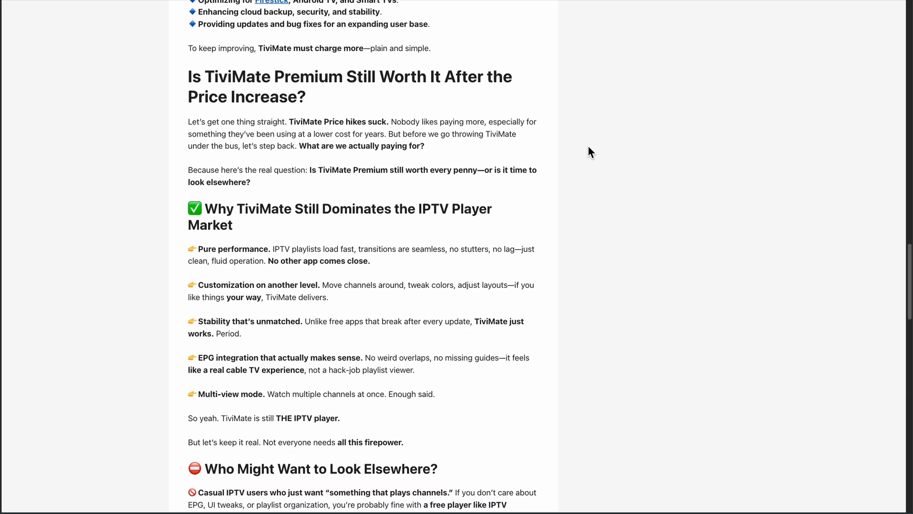
pyautogui.scroll(-3)
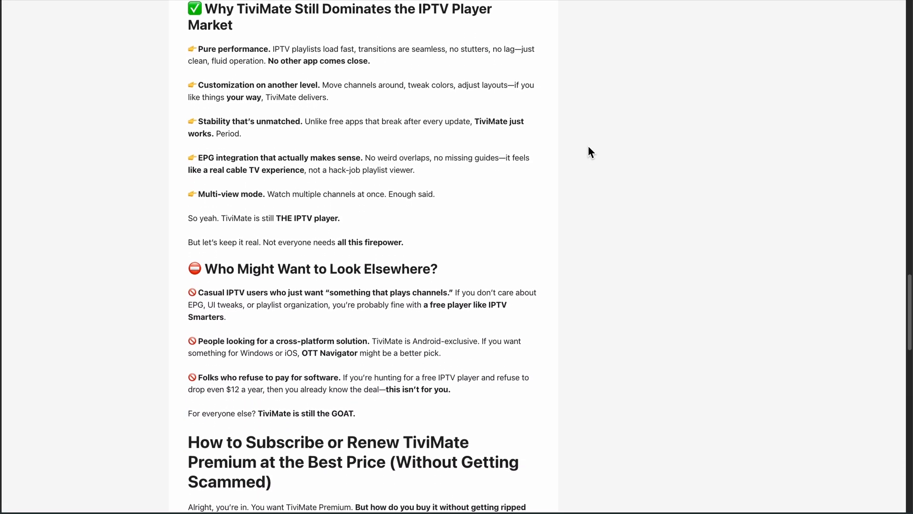
pyautogui.scroll(-3)
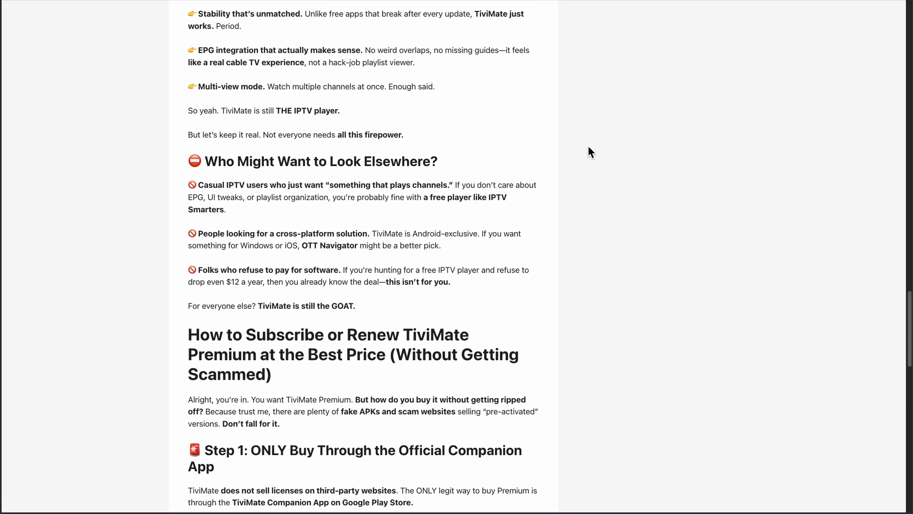
pyautogui.scroll(-3)
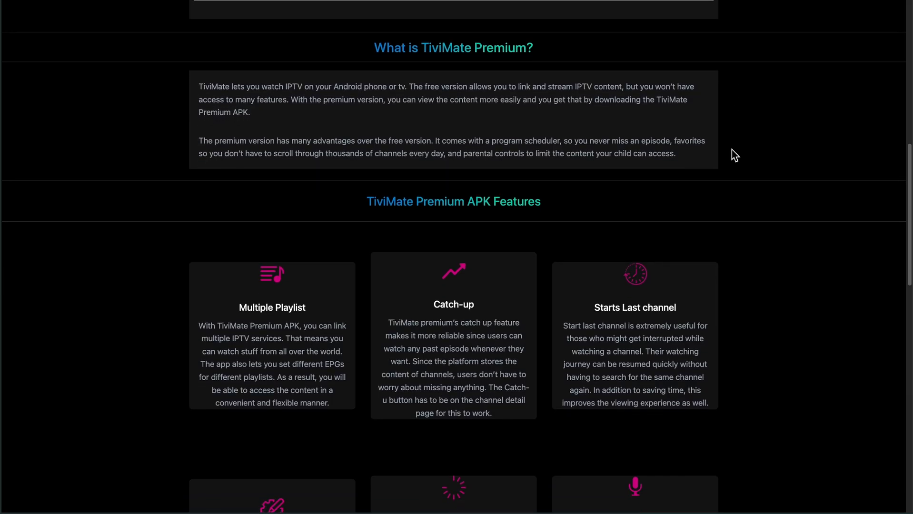
# Scroll the Premium APK page past the Features cards to 'How to install' and Conclusion.
pyautogui.scroll(-3)
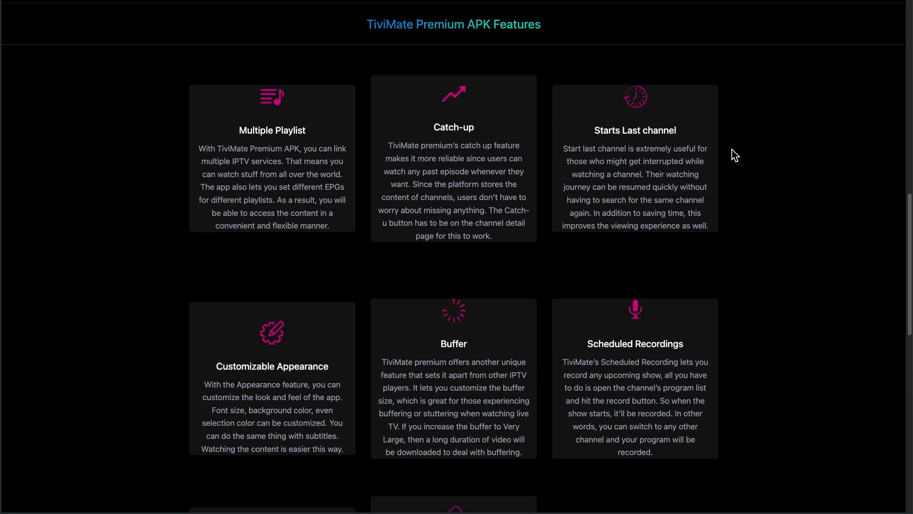
pyautogui.scroll(-3)
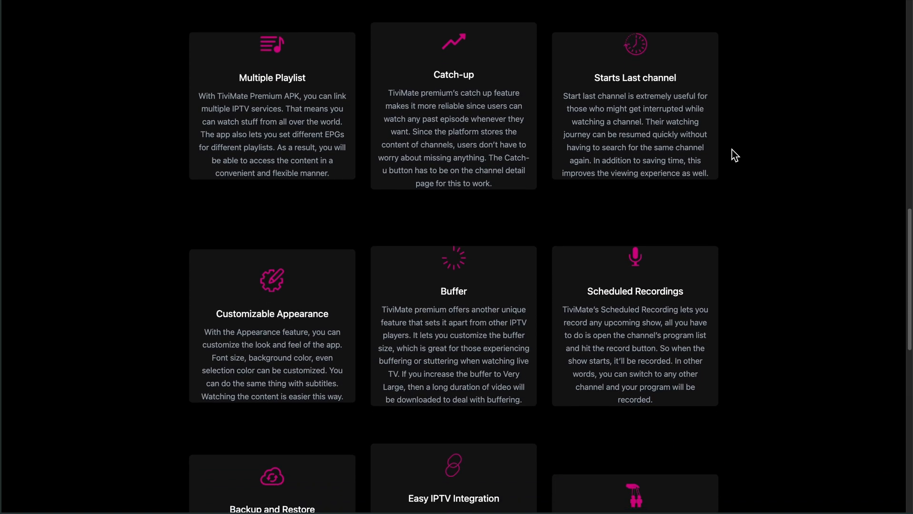
pyautogui.scroll(-3)
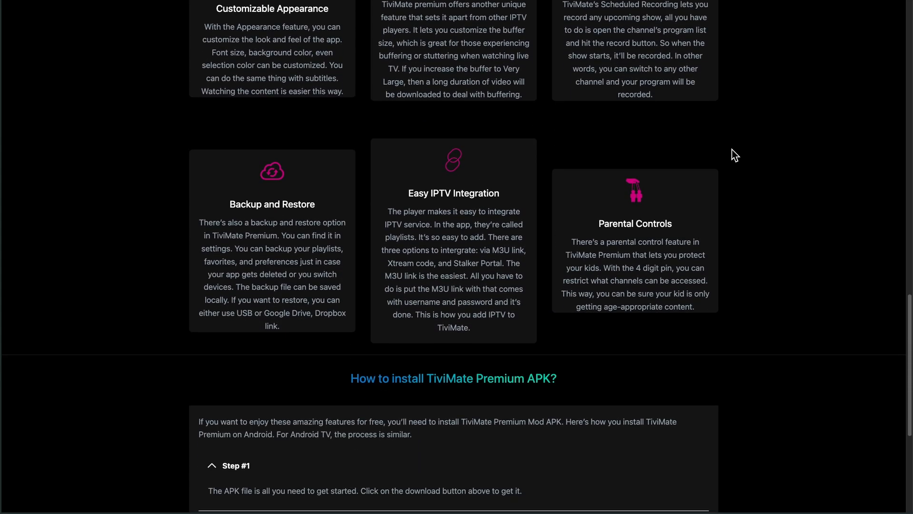
pyautogui.scroll(-3)
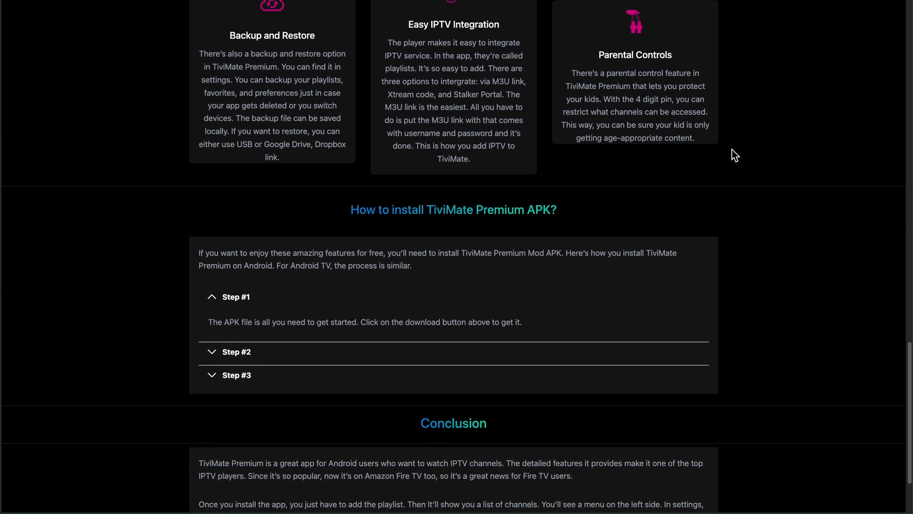
pyautogui.scroll(-3)
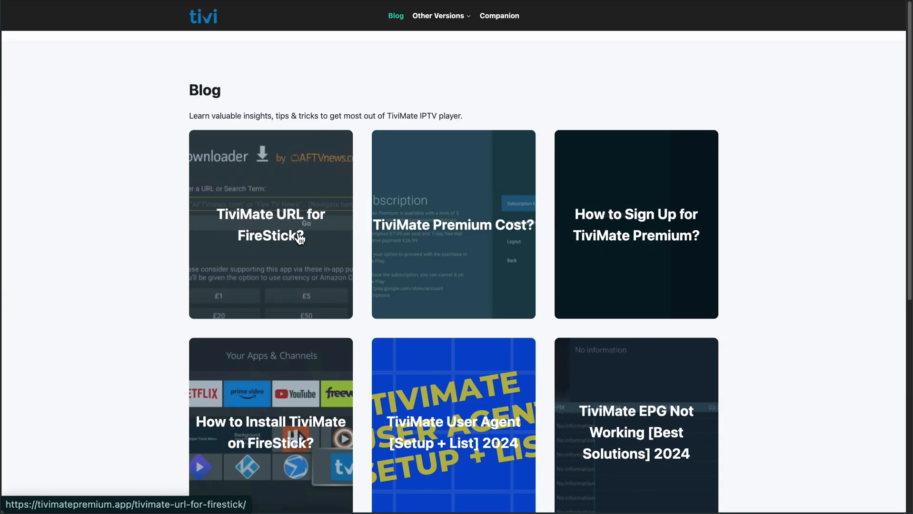
pyautogui.moveTo(397, 285)
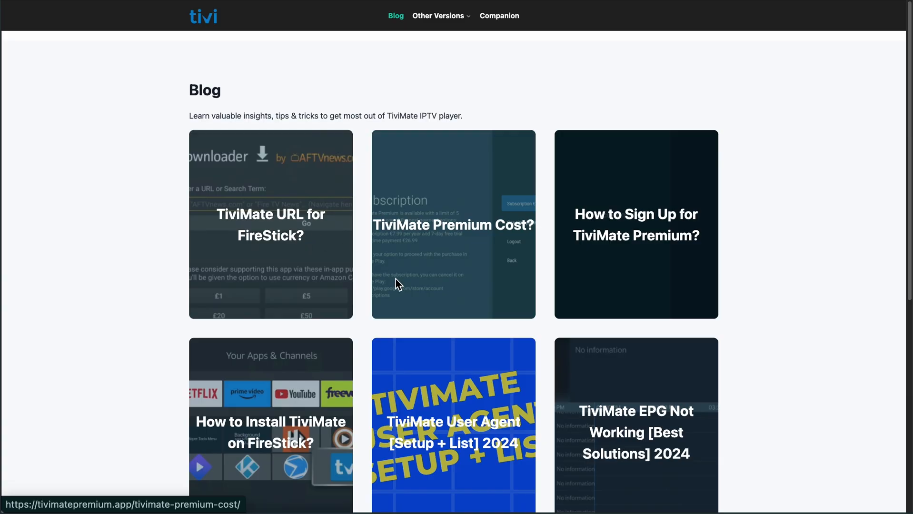
# Read the 'TiviMate URL for FireStick?' article down to enabling Developer options.
pyautogui.click(270, 224)
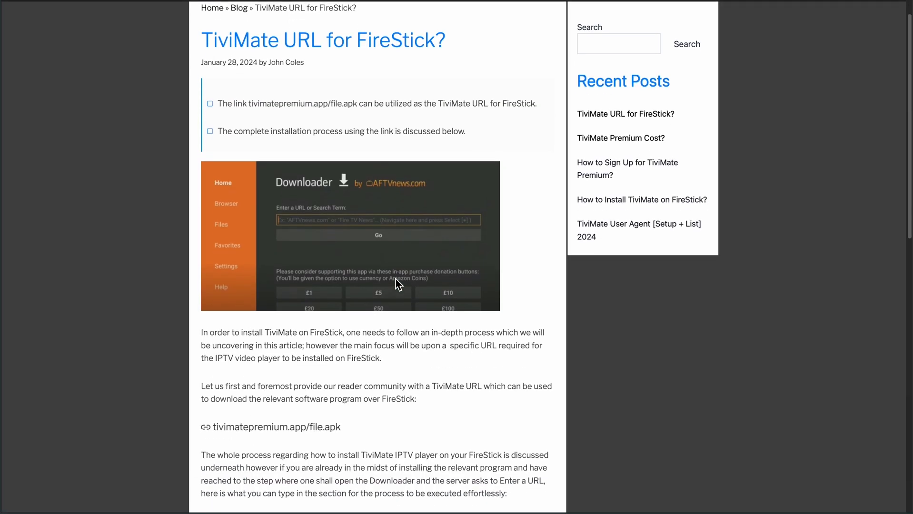
pyautogui.scroll(-3)
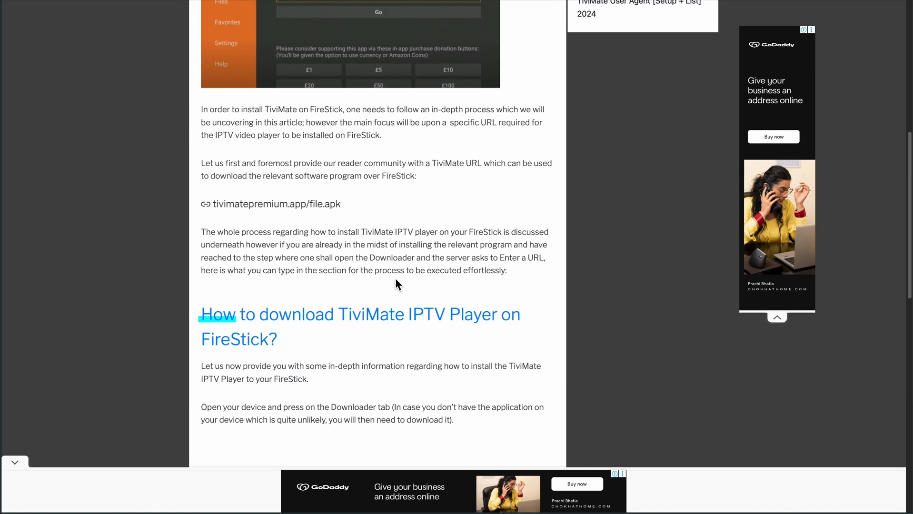
pyautogui.scroll(-3)
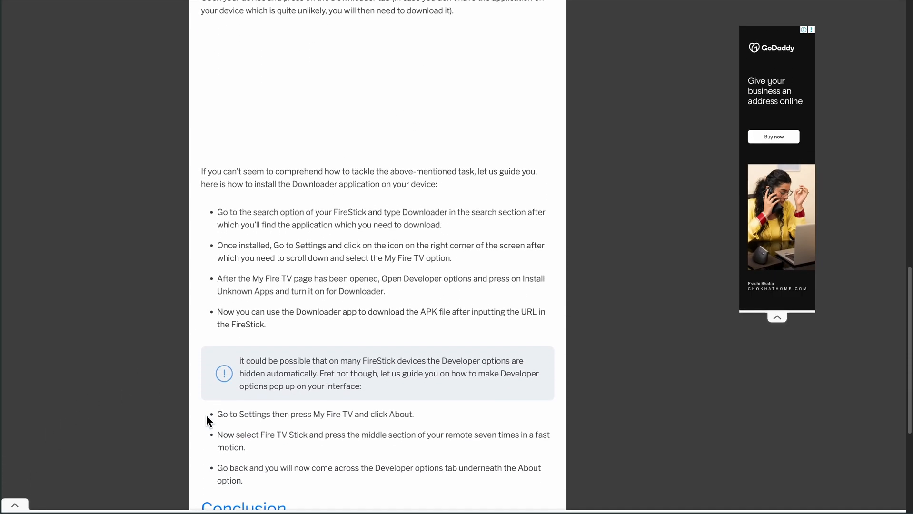
pyautogui.scroll(-3)
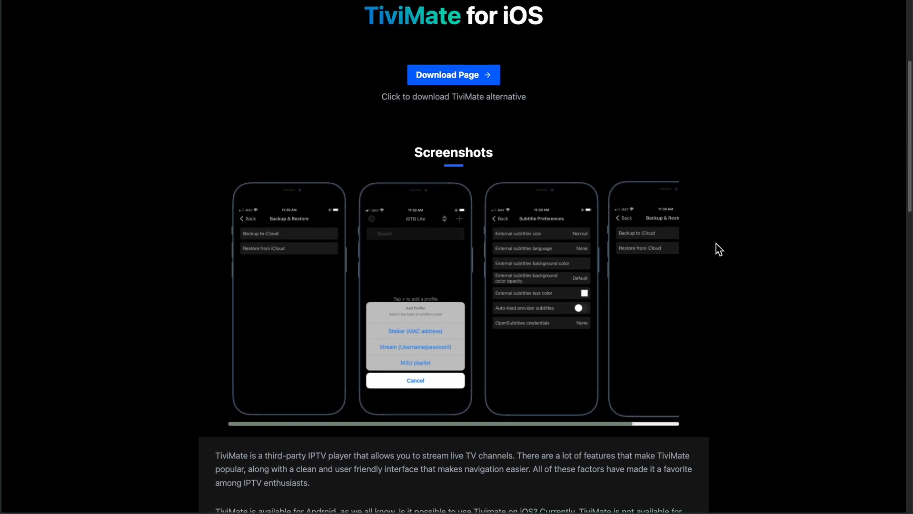
# Scroll the iOS page past screenshots to 'Download and Install TiviMate iOS' and the FAQs.
pyautogui.scroll(-3)
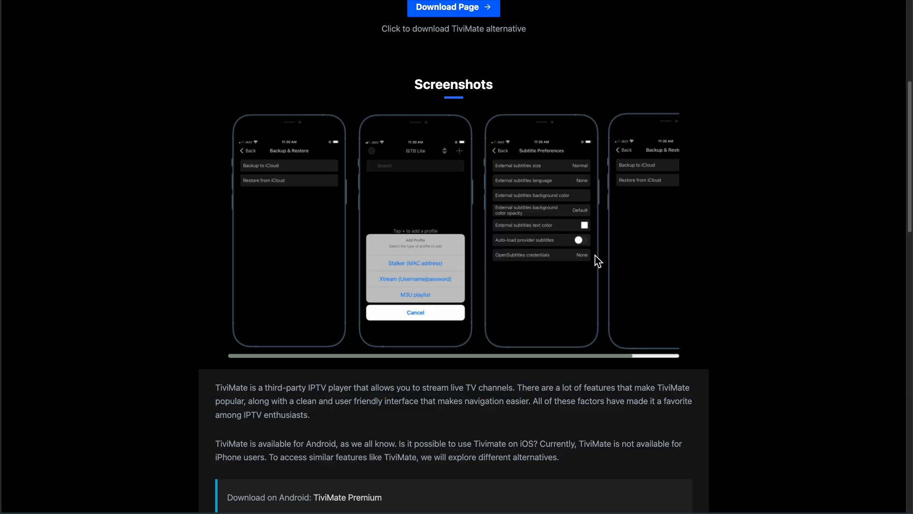
pyautogui.scroll(-3)
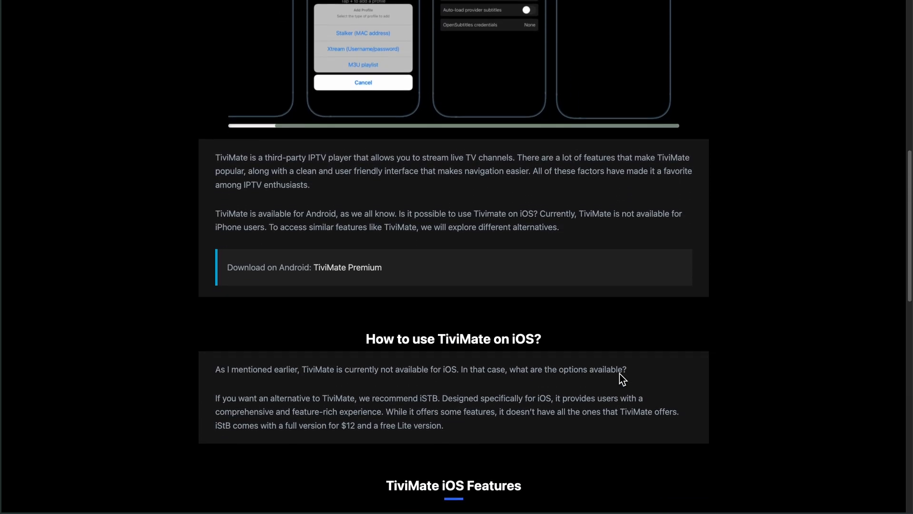
pyautogui.scroll(-3)
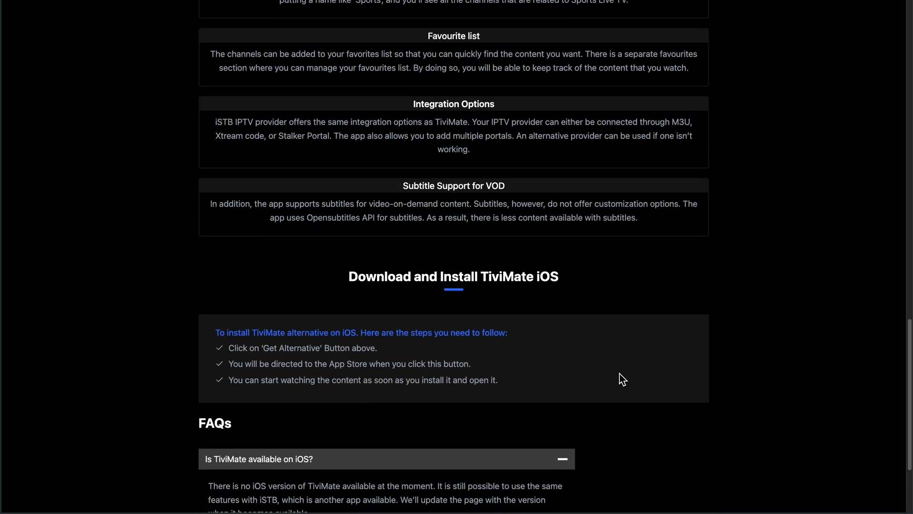
pyautogui.scroll(-3)
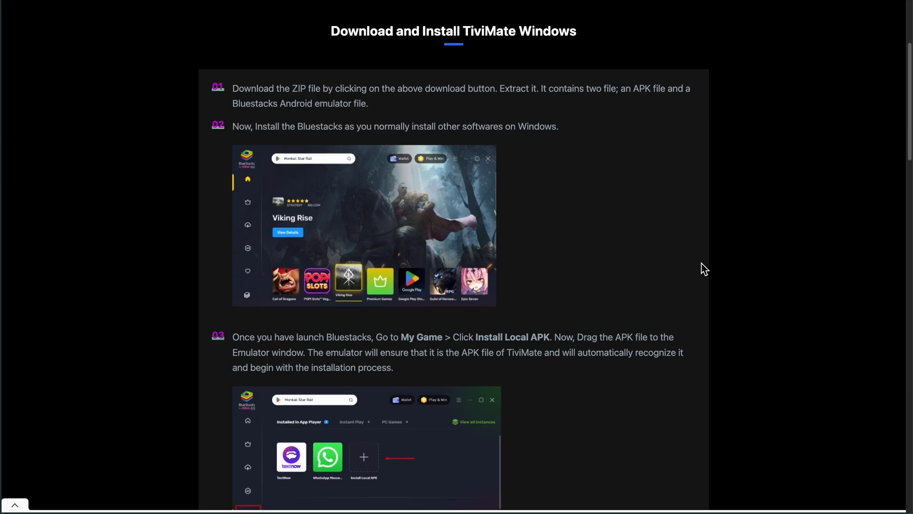
# Scroll past the Bluestacks steps to Tips and Considerations and TiviMate Windows Features.
pyautogui.scroll(-3)
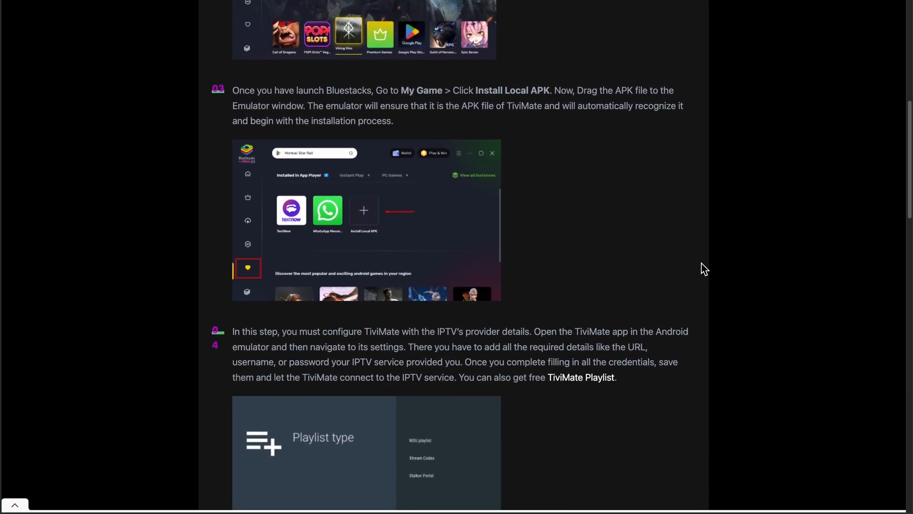
pyautogui.scroll(-3)
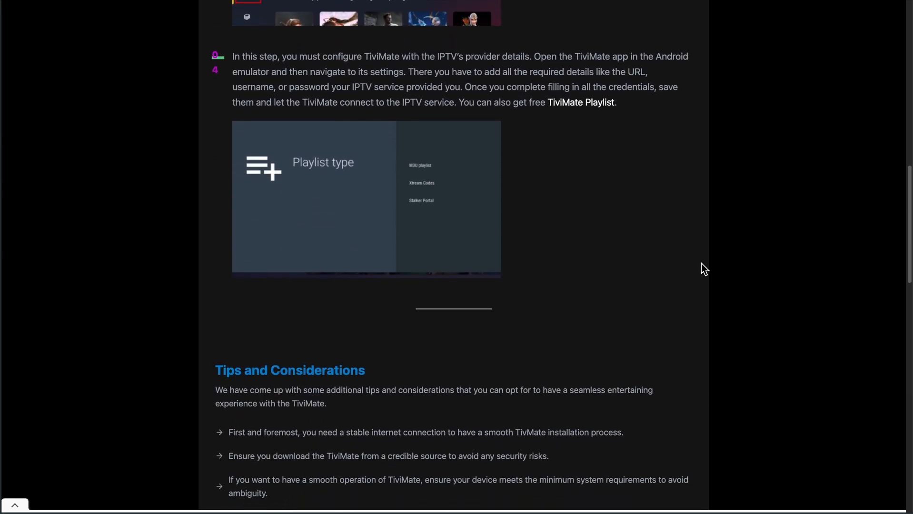
pyautogui.scroll(-3)
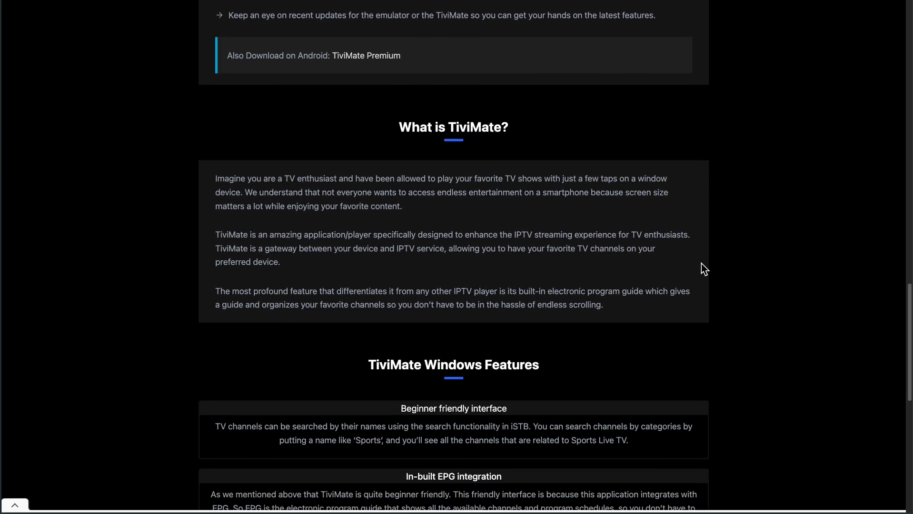